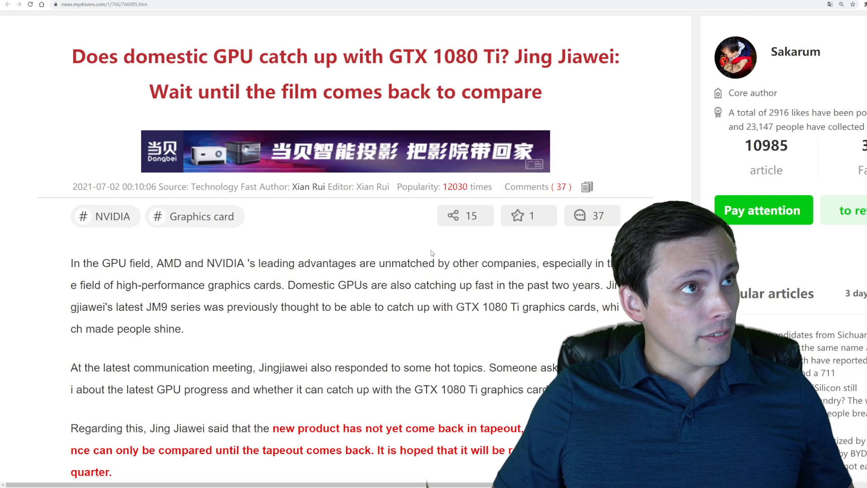
# Scroll down through the article to the tapeout statement and JM9 comparison table.
pyautogui.scroll(3)
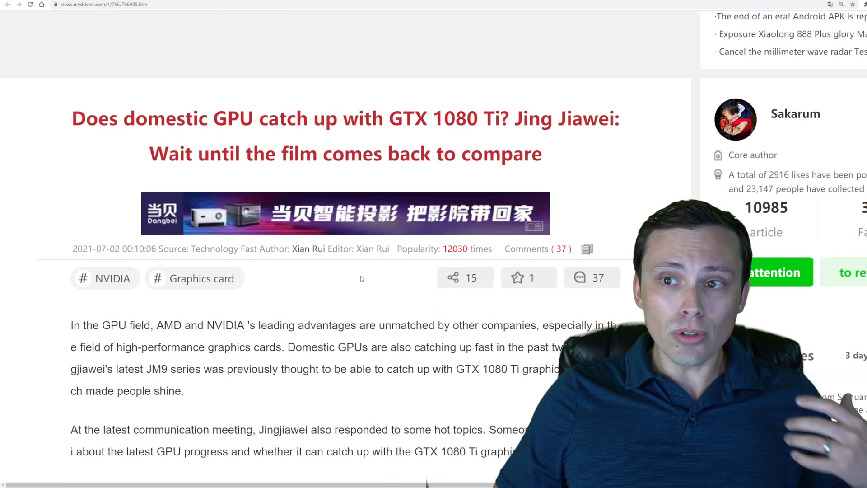
pyautogui.scroll(-3)
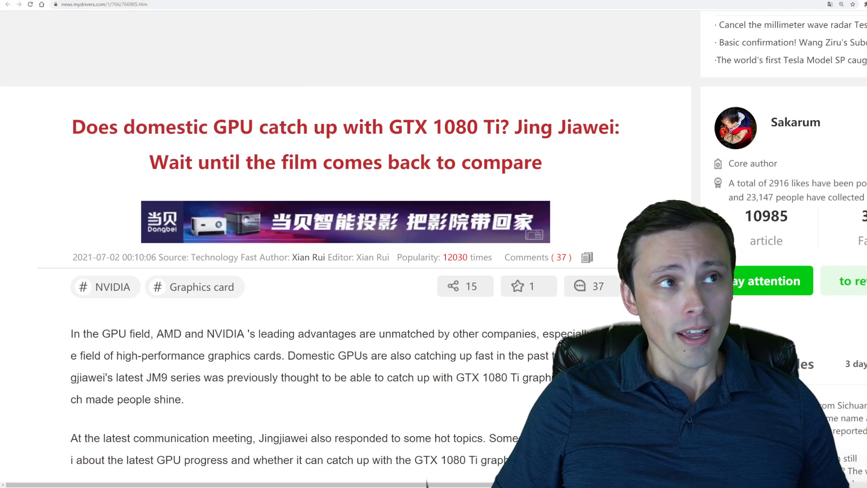
pyautogui.scroll(-3)
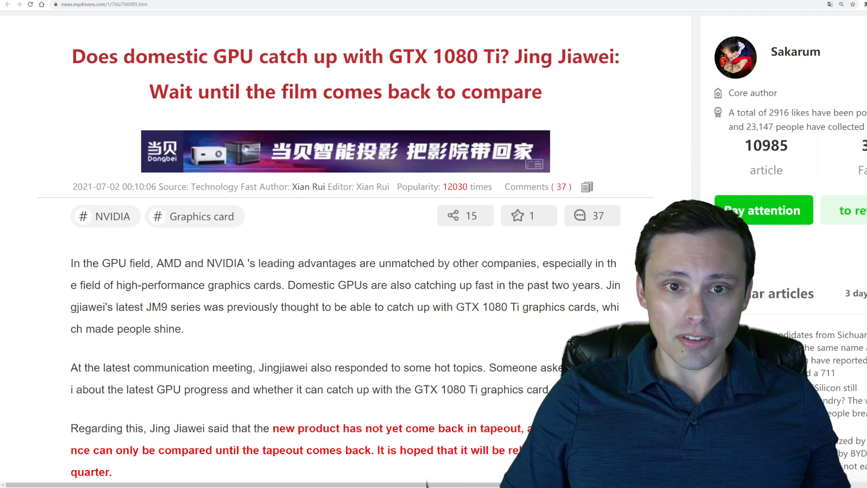
pyautogui.doubleClick(448, 56)
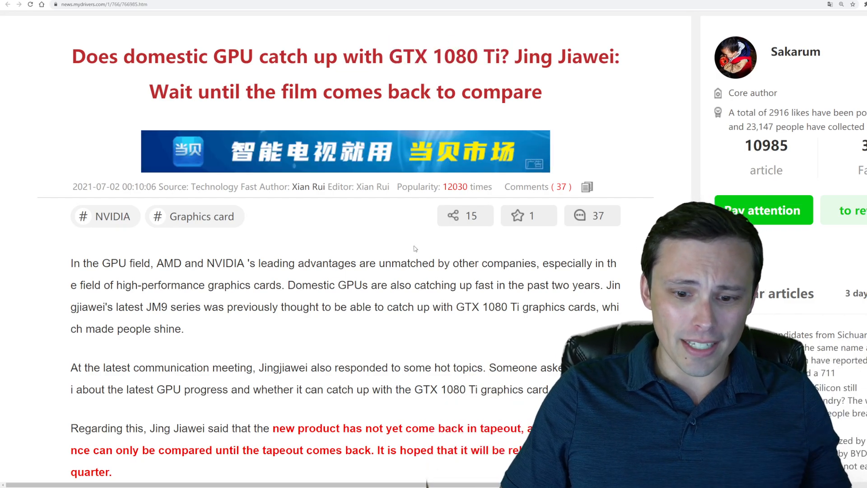
pyautogui.scroll(-3)
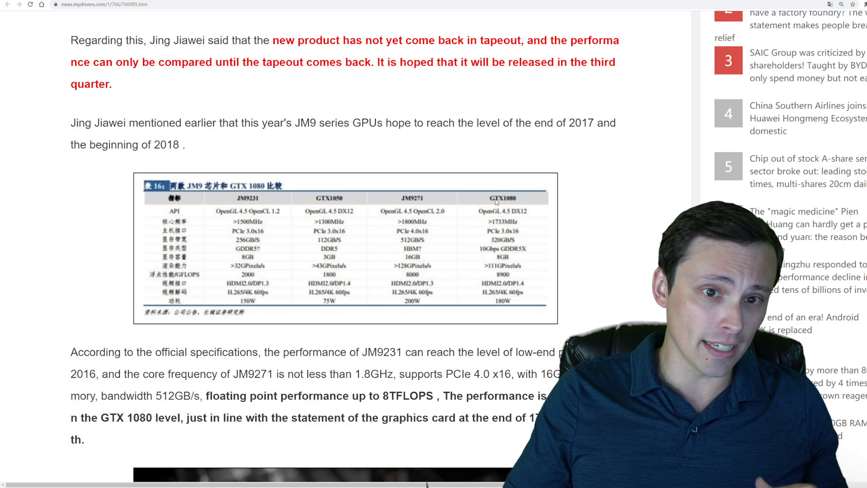
pyautogui.scroll(3)
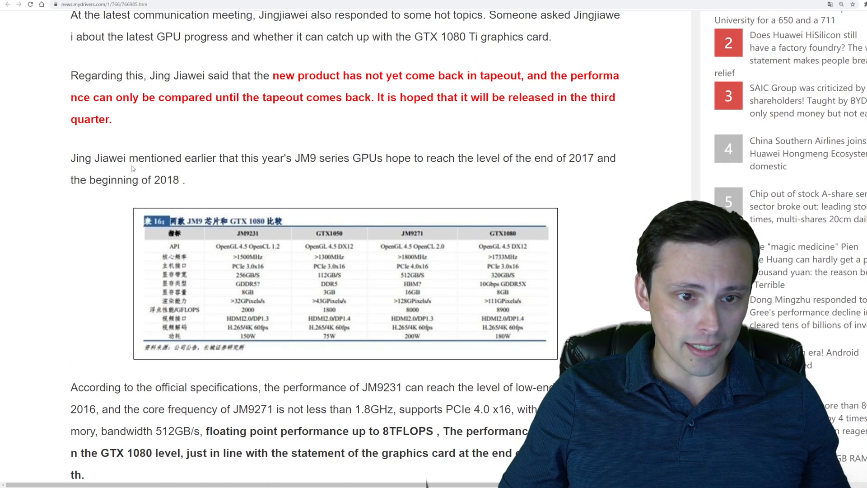
# Highlight the sentence about JM9 reaching 2017 performance levels, then clear the highlight.
pyautogui.moveTo(70, 158); pyautogui.dragTo(186, 179)
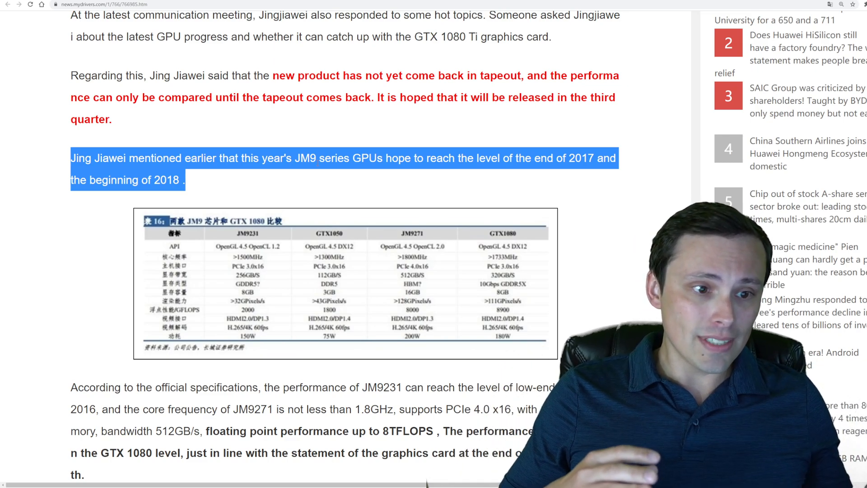
pyautogui.click(512, 182)
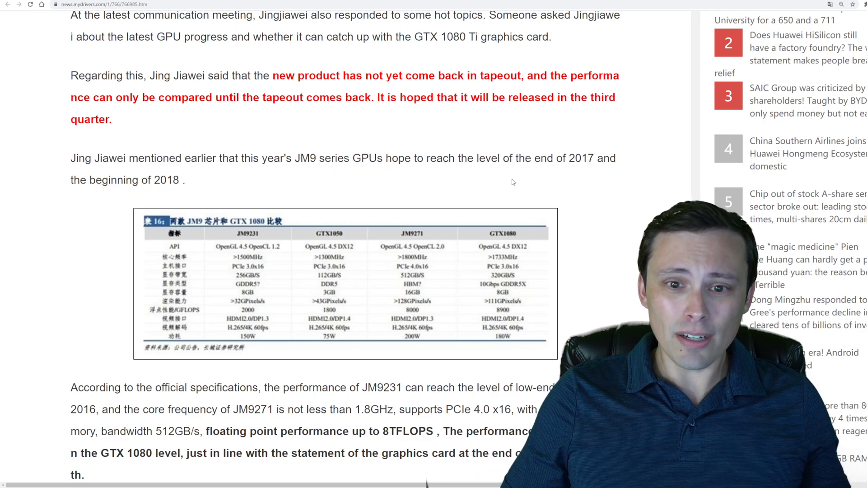
pyautogui.doubleClick(579, 158)
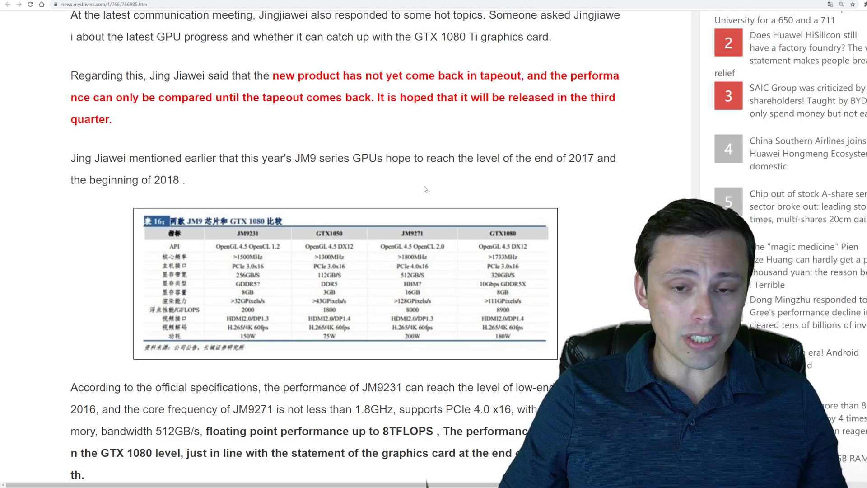
pyautogui.scroll(3)
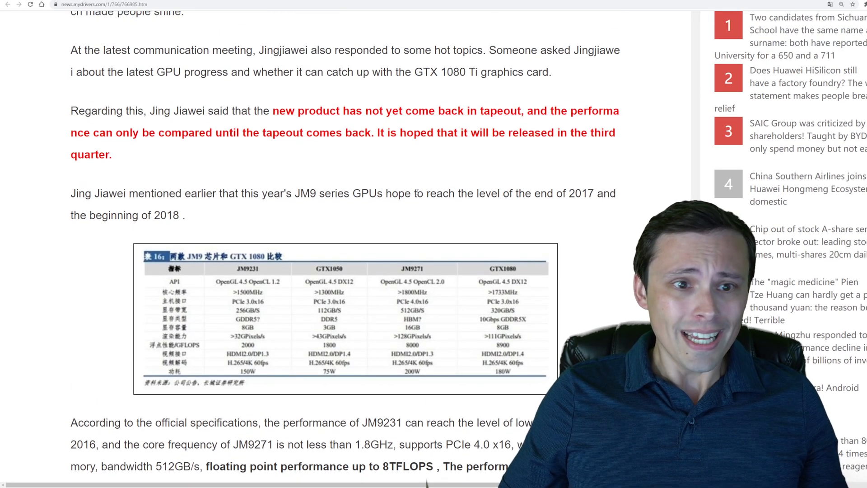
# Return to the opening paragraphs and clear the highlight on the tapeout phrase.
pyautogui.scroll(3)
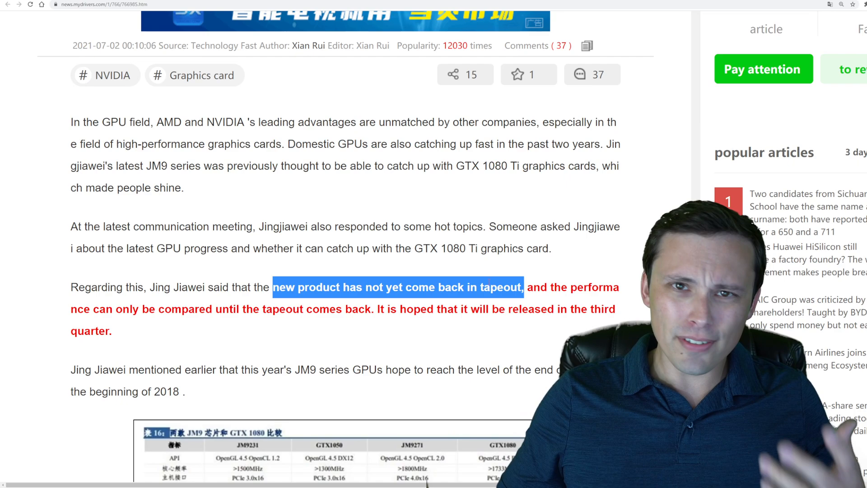
pyautogui.click(511, 308)
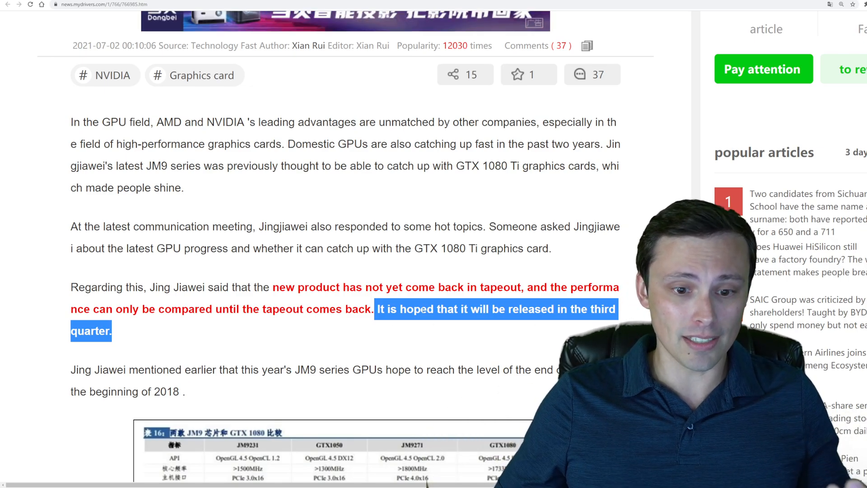
pyautogui.moveTo(315, 279)
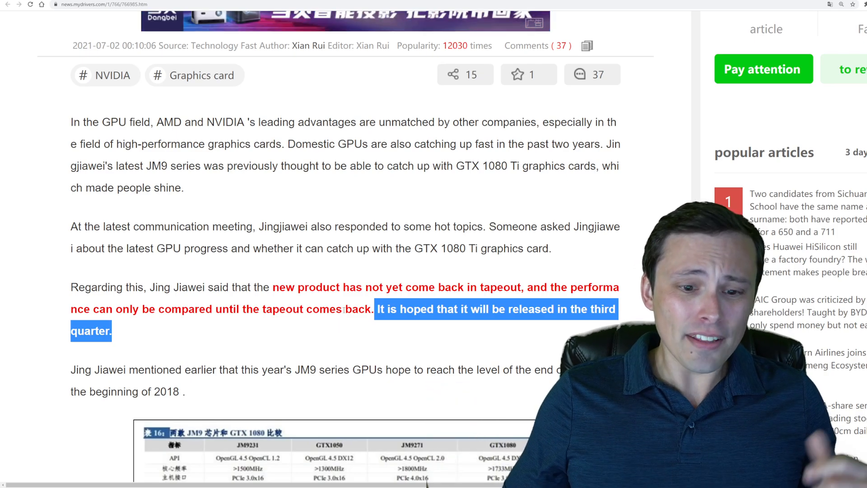
# Scroll down to bring the JM9 versus GTX 1080 table into view.
pyautogui.scroll(-3)
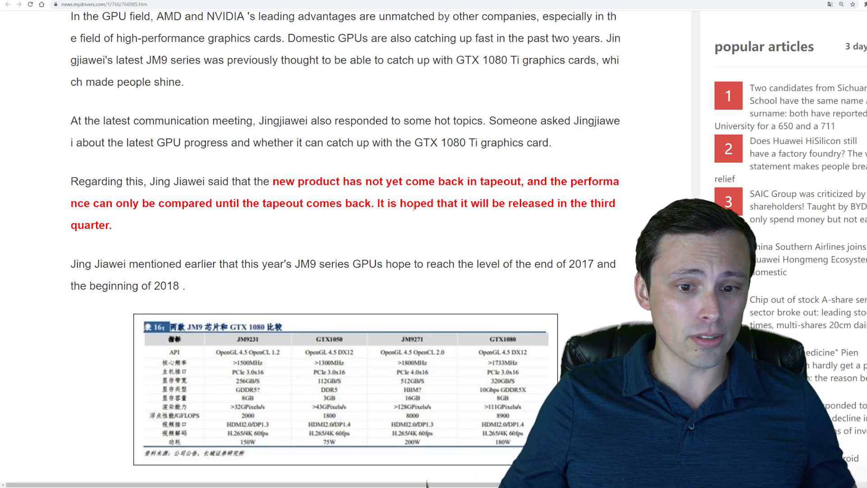
pyautogui.scroll(-3)
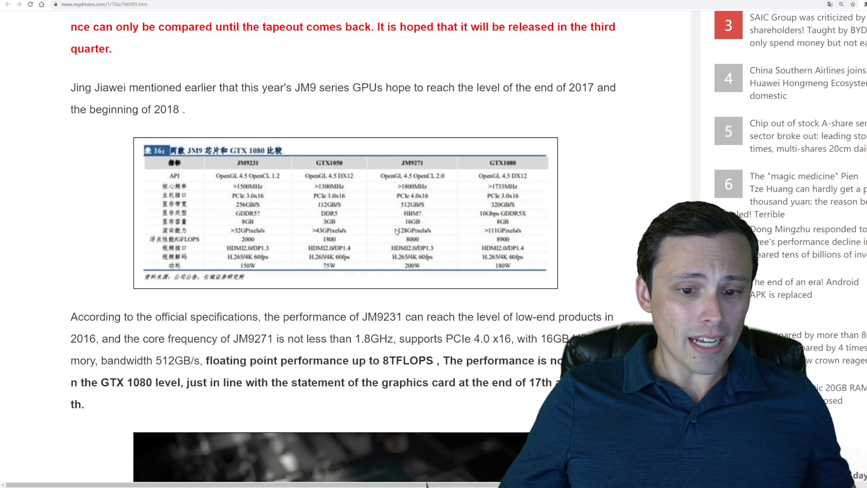
pyautogui.scroll(-3)
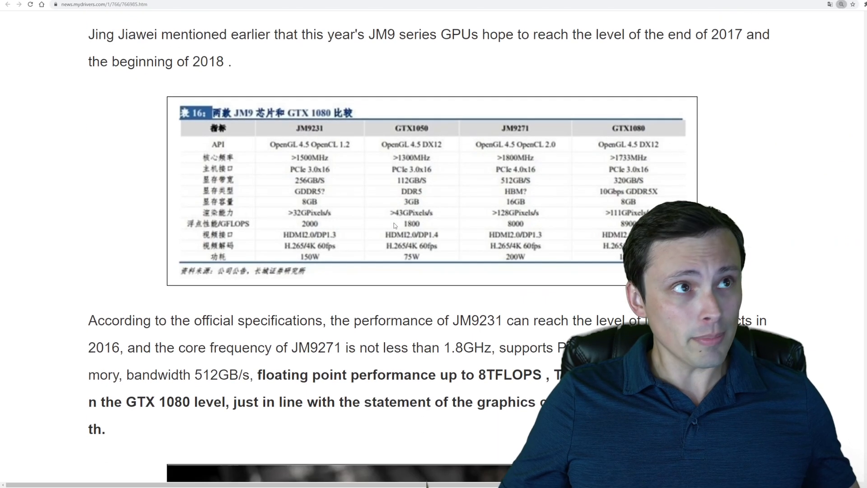
pyautogui.scroll(-3)
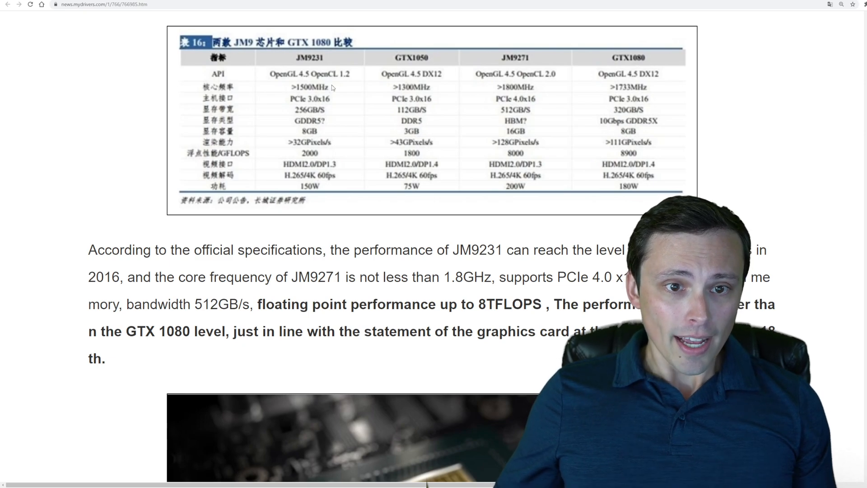
pyautogui.moveTo(412, 96)
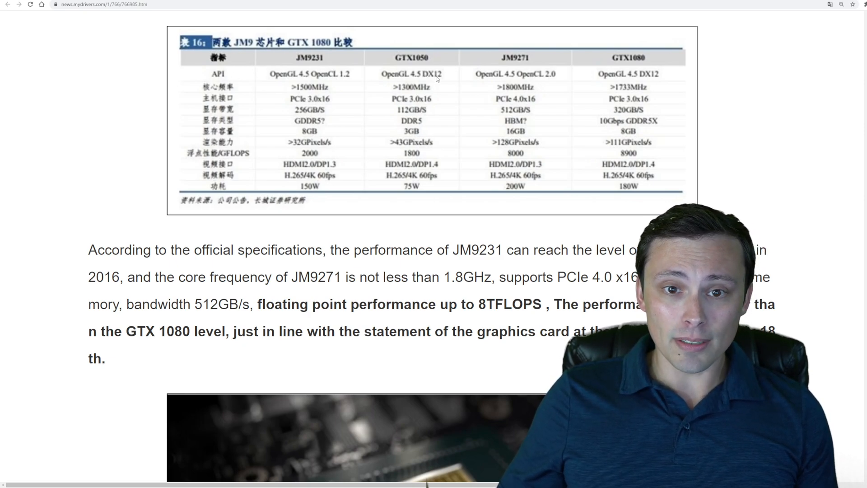
pyautogui.moveTo(498, 37)
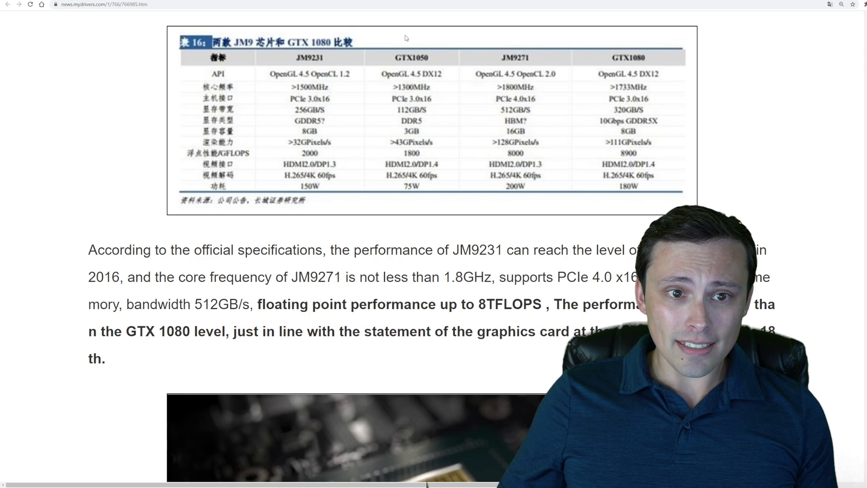
pyautogui.moveTo(569, 82)
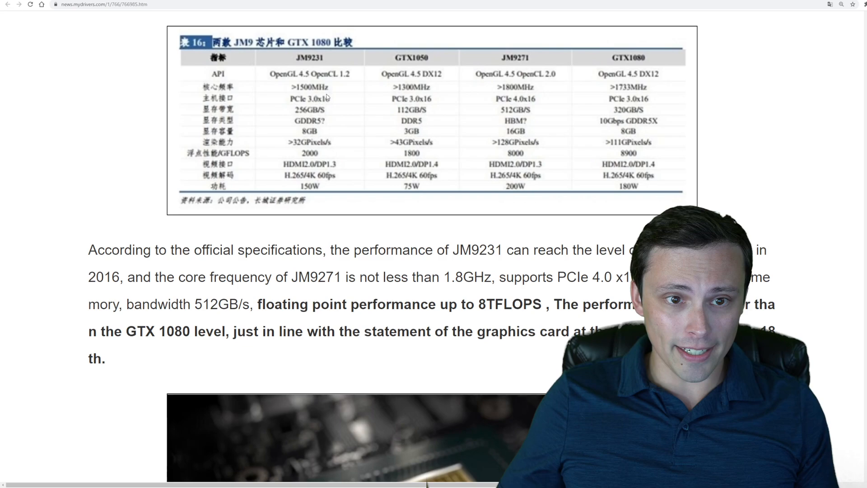
pyautogui.moveTo(353, 93)
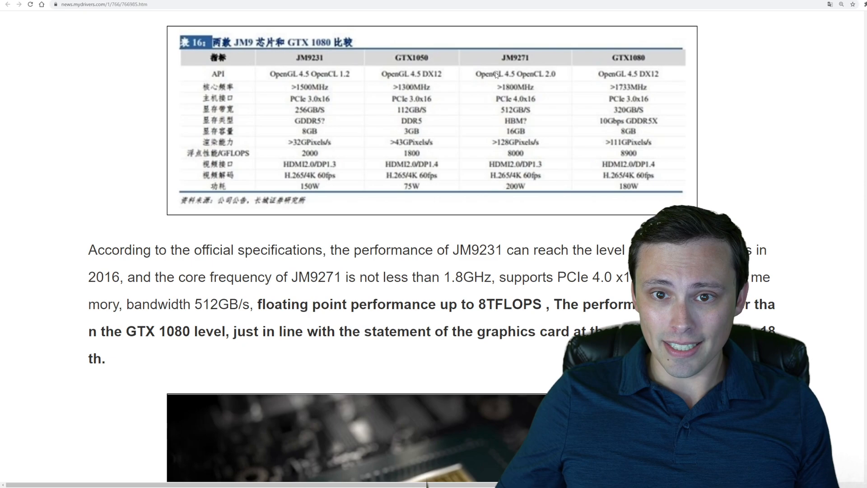
pyautogui.moveTo(609, 92)
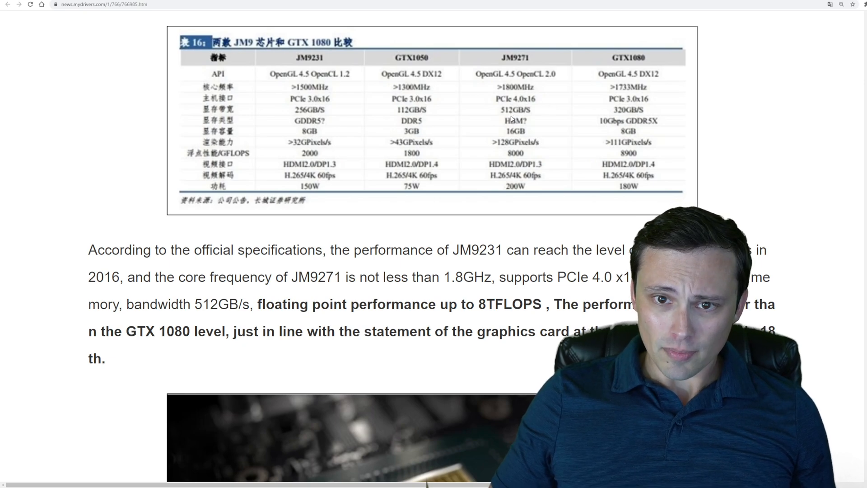
pyautogui.moveTo(333, 112)
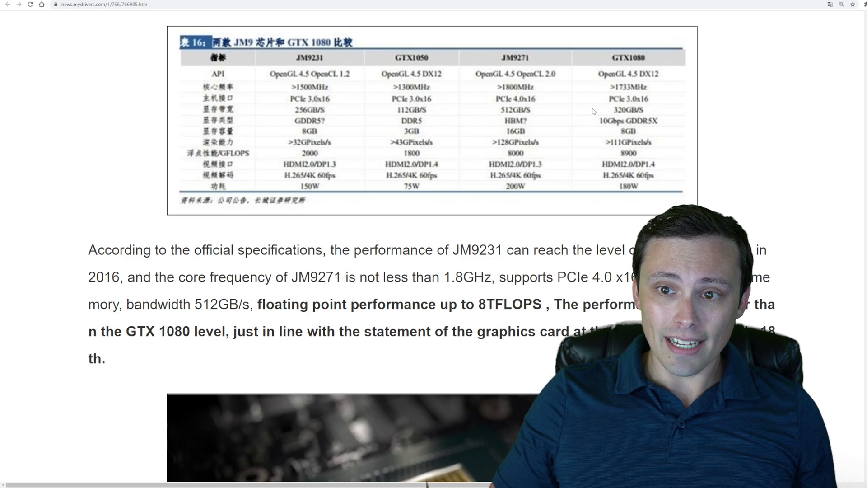
pyautogui.moveTo(455, 109)
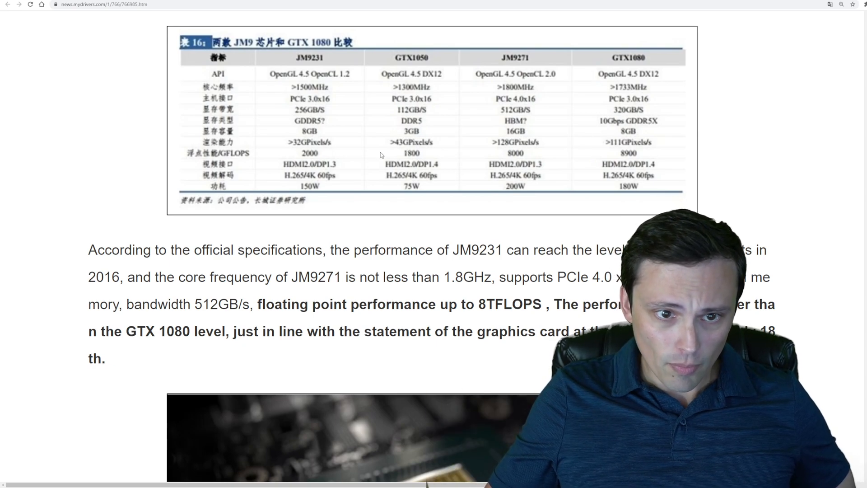
pyautogui.moveTo(230, 158)
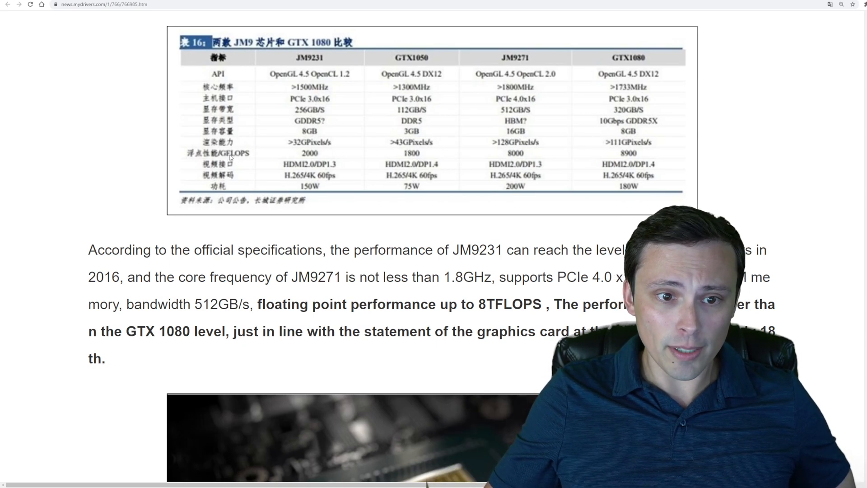
pyautogui.moveTo(341, 157)
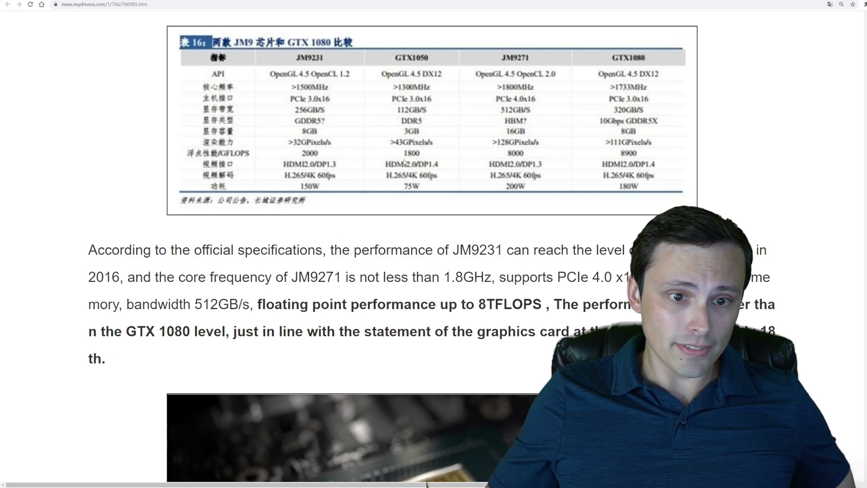
pyautogui.moveTo(477, 166)
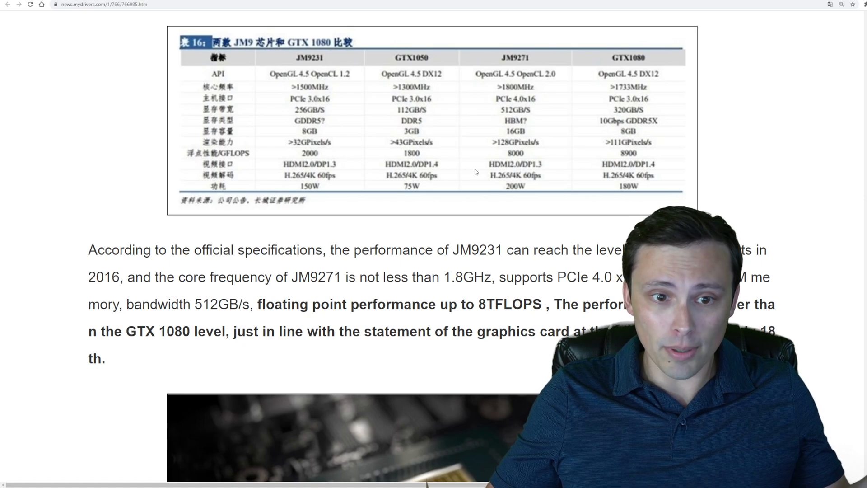
pyautogui.moveTo(330, 168)
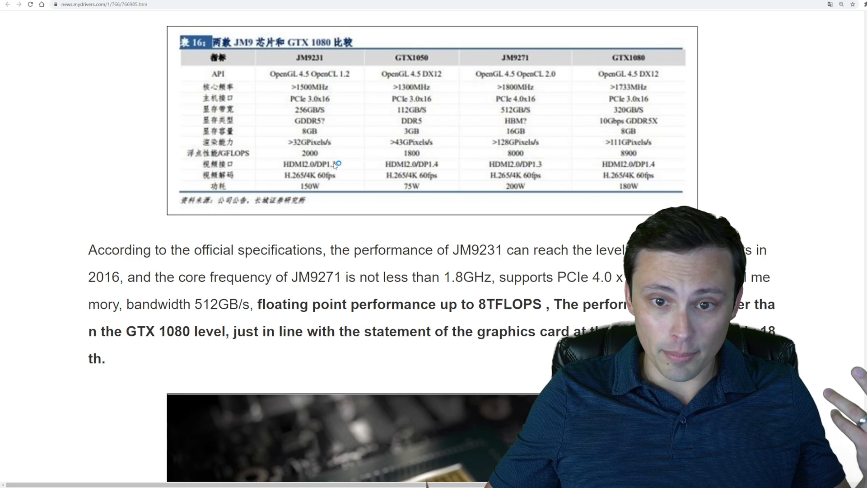
pyautogui.moveTo(437, 165)
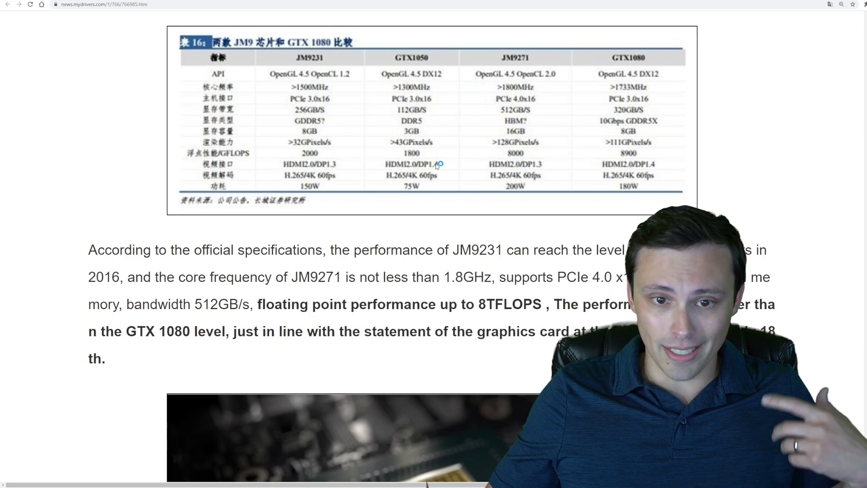
pyautogui.moveTo(470, 175)
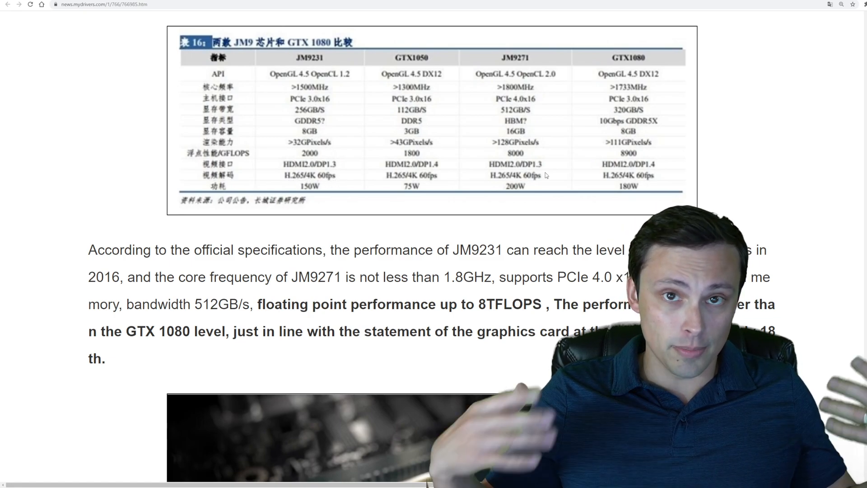
pyautogui.moveTo(321, 190)
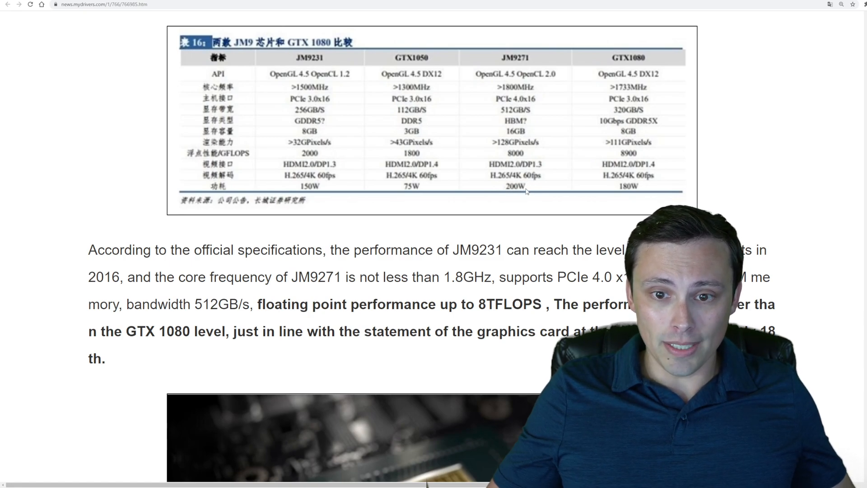
pyautogui.moveTo(658, 205)
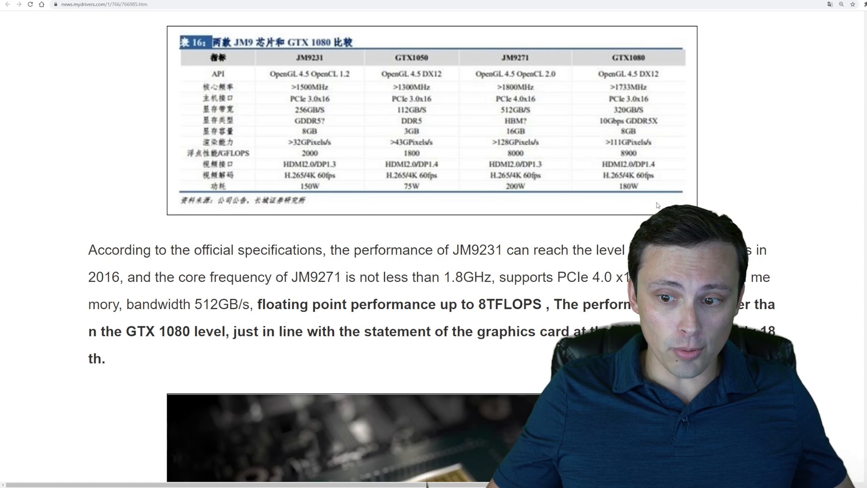
pyautogui.scroll(-3)
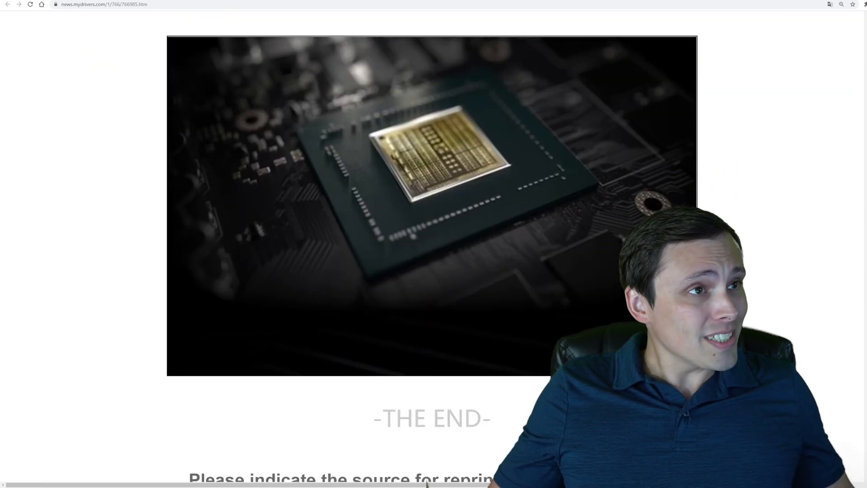
pyautogui.scroll(3)
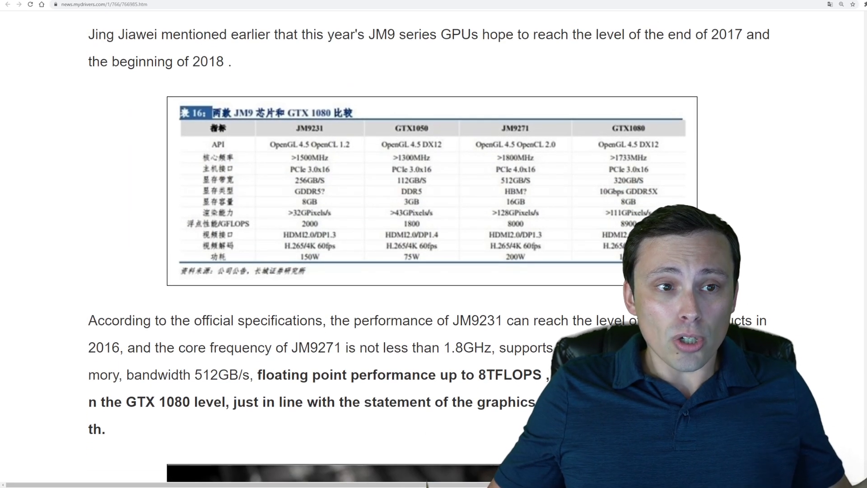